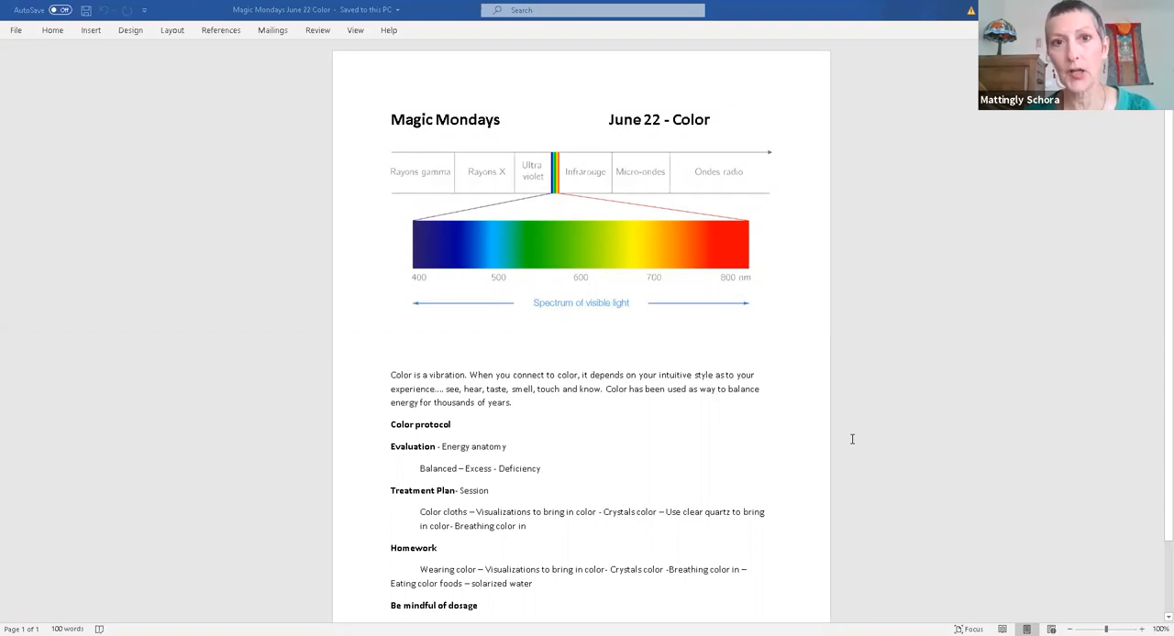
{"action": "mouse_move", "coordinate": [820, 321]}
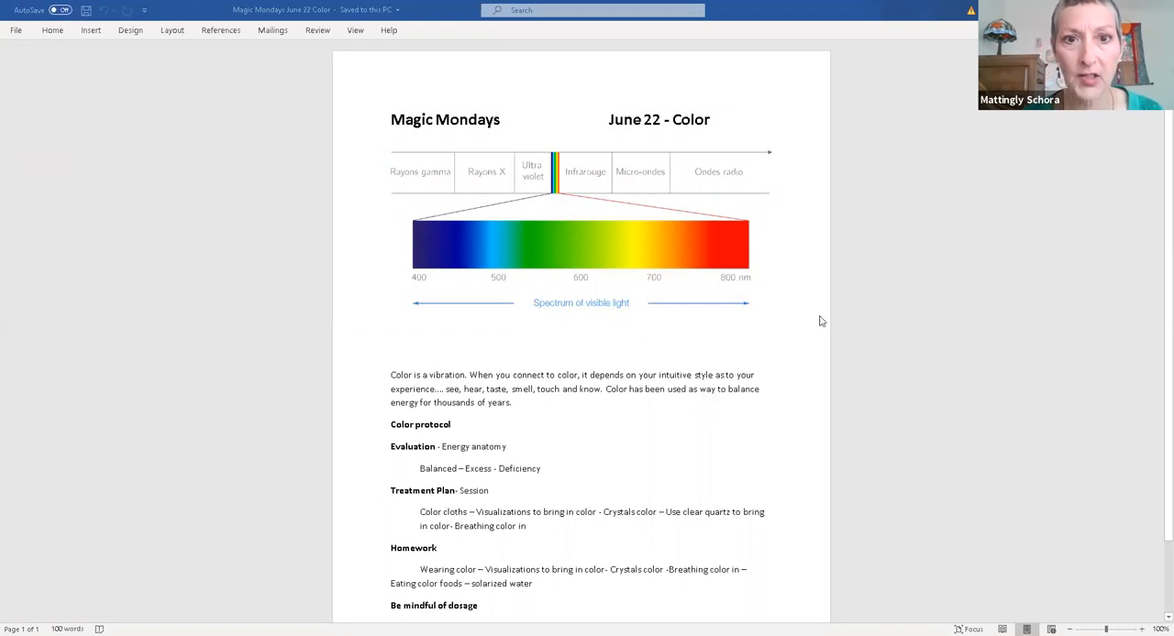
{"action": "mouse_move", "coordinate": [534, 102]}
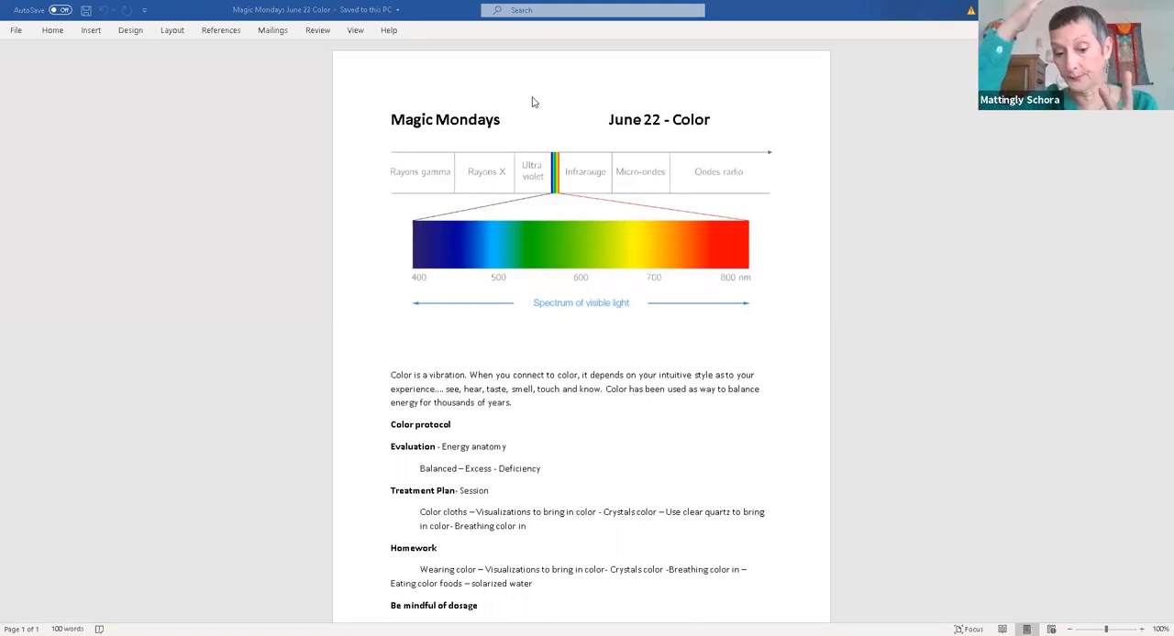
{"action": "mouse_move", "coordinate": [538, 106]}
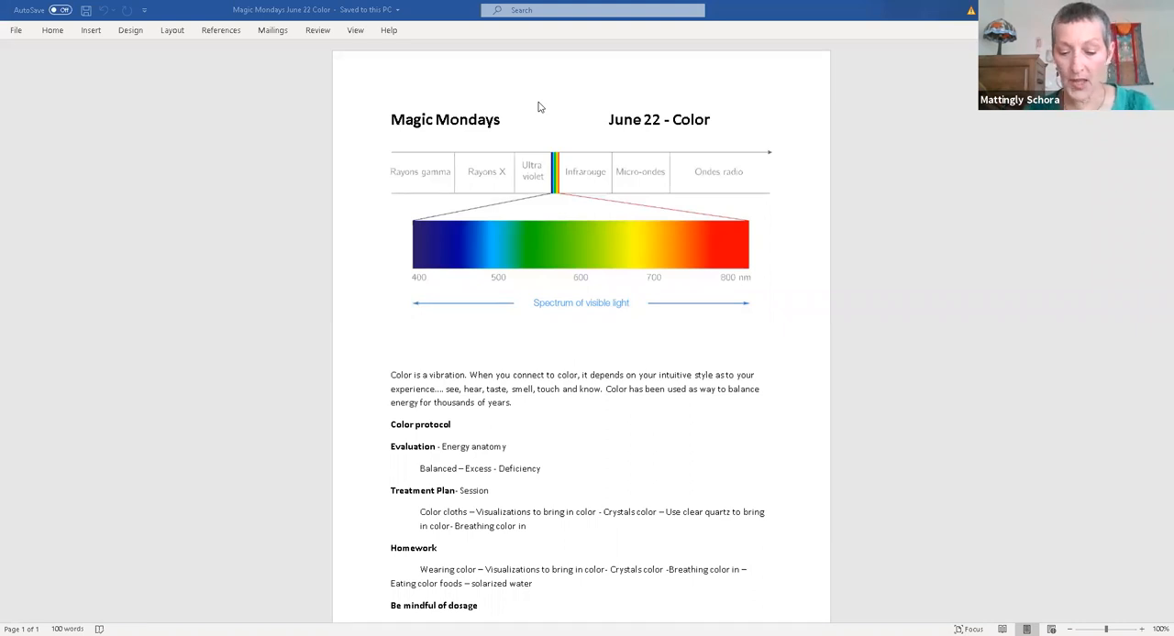
{"action": "mouse_move", "coordinate": [554, 105]}
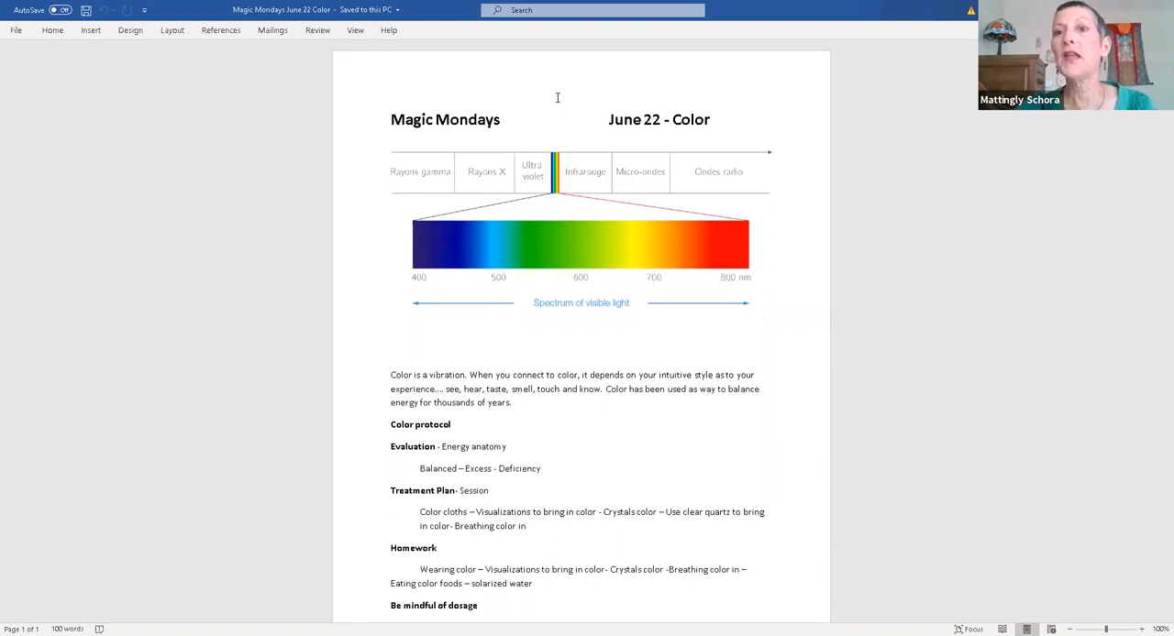
{"action": "left_click", "coordinate": [556, 119]}
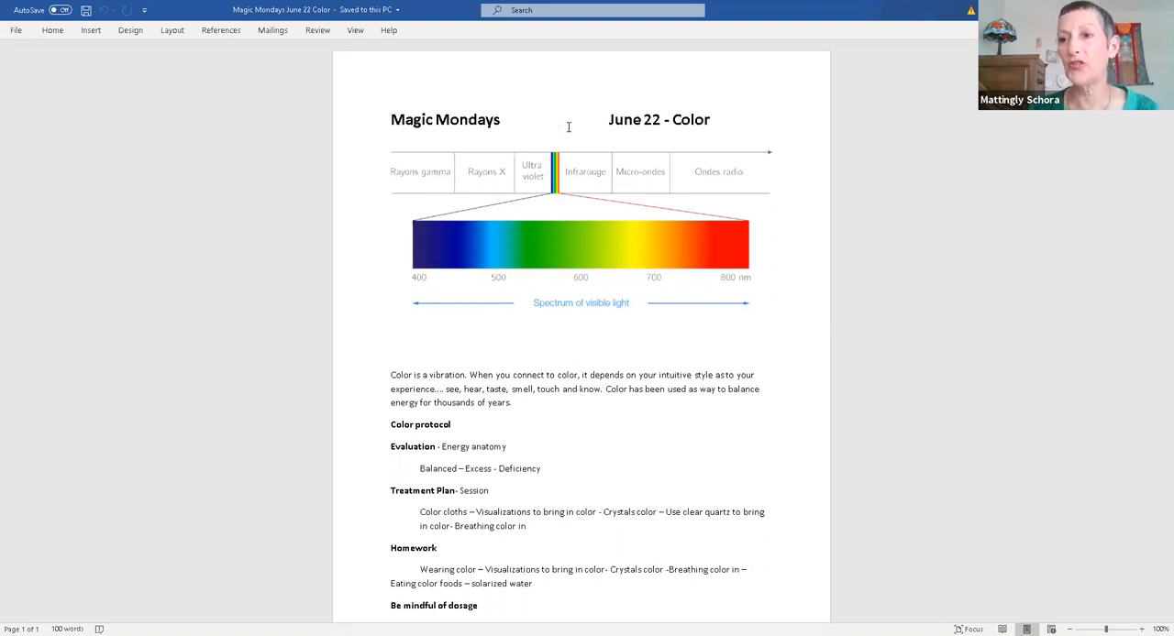
{"action": "left_click", "coordinate": [556, 119]}
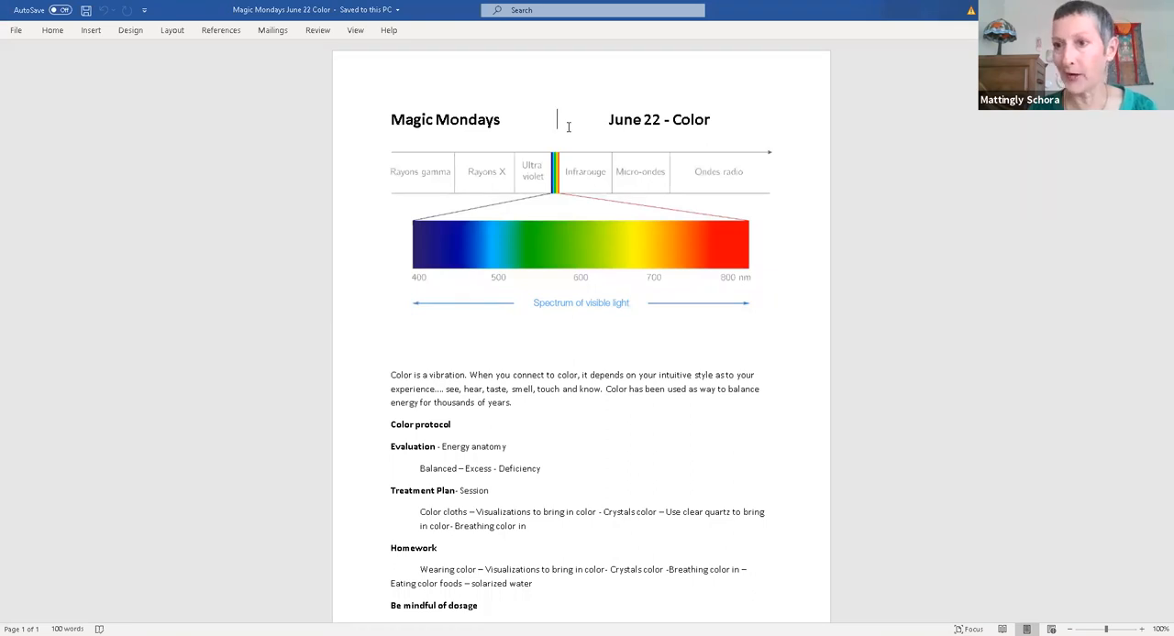